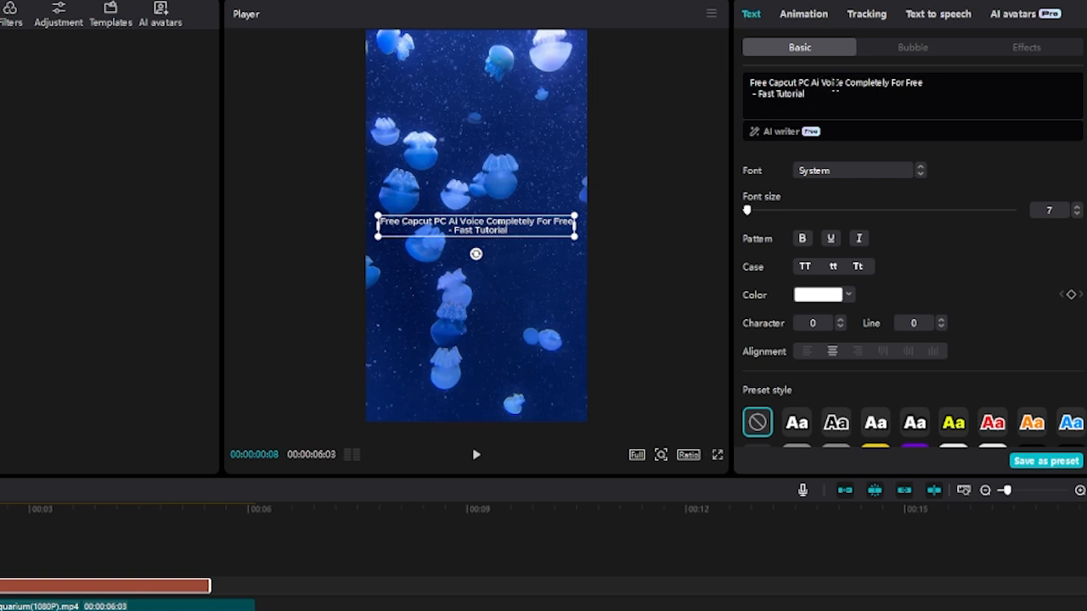
mouse_move(716, 361)
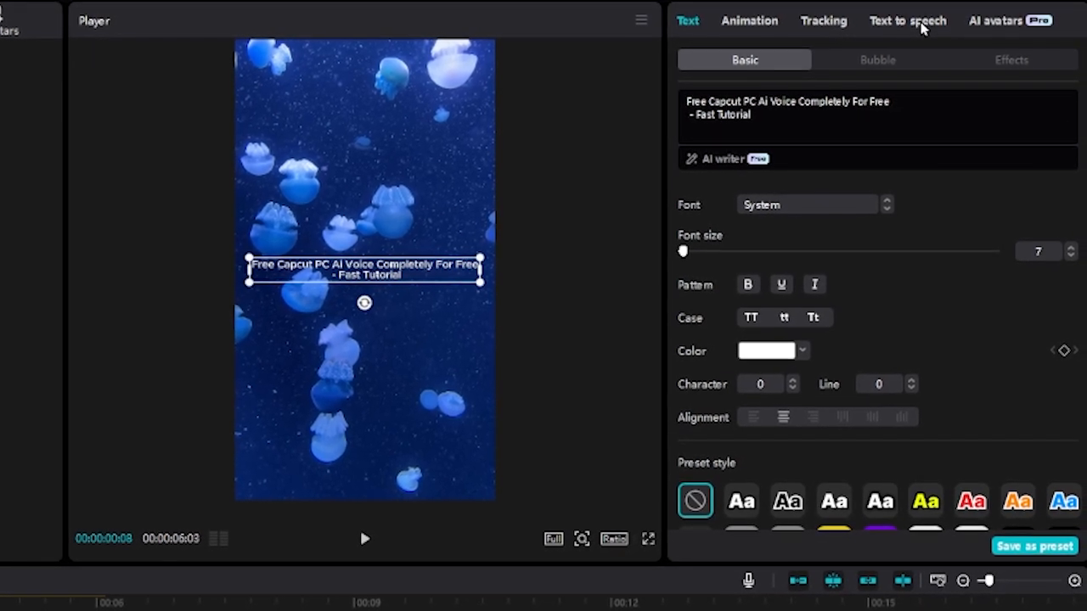
Step: Choose the Jessie text-to-speech voice for the title caption
click(904, 20)
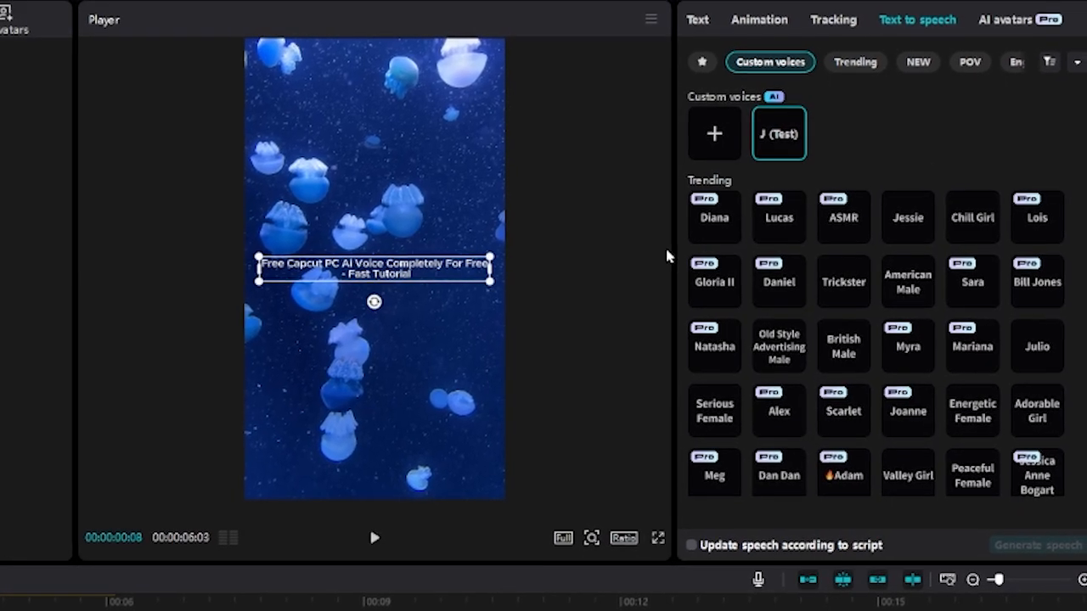
click(907, 216)
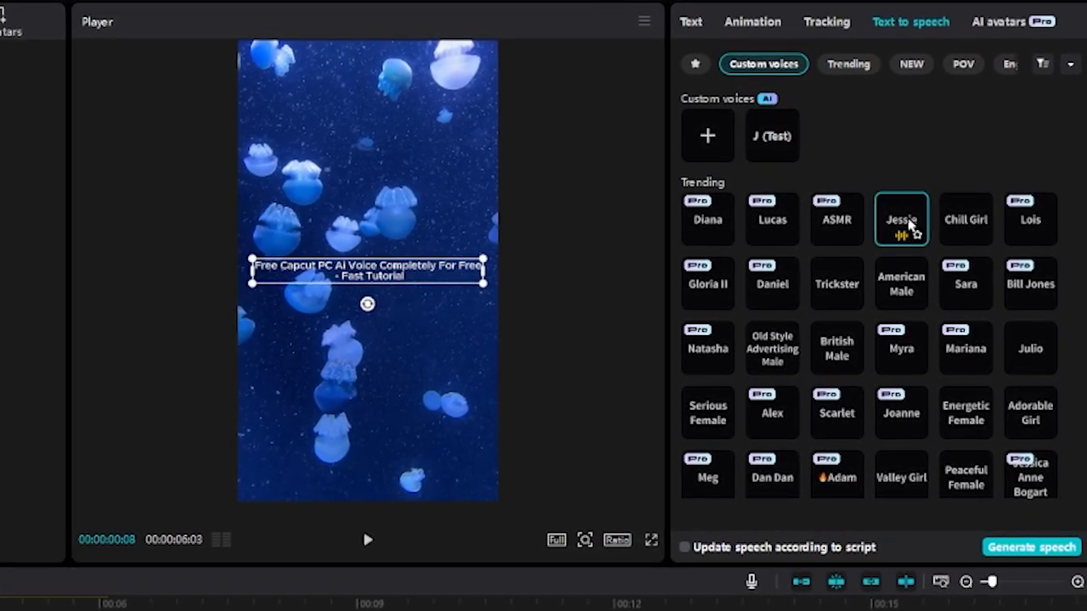